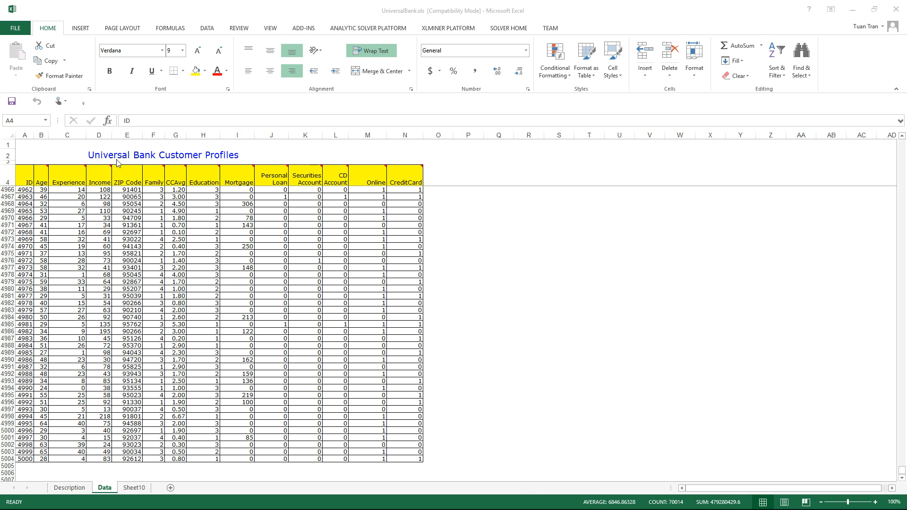
mouse_move(167, 230)
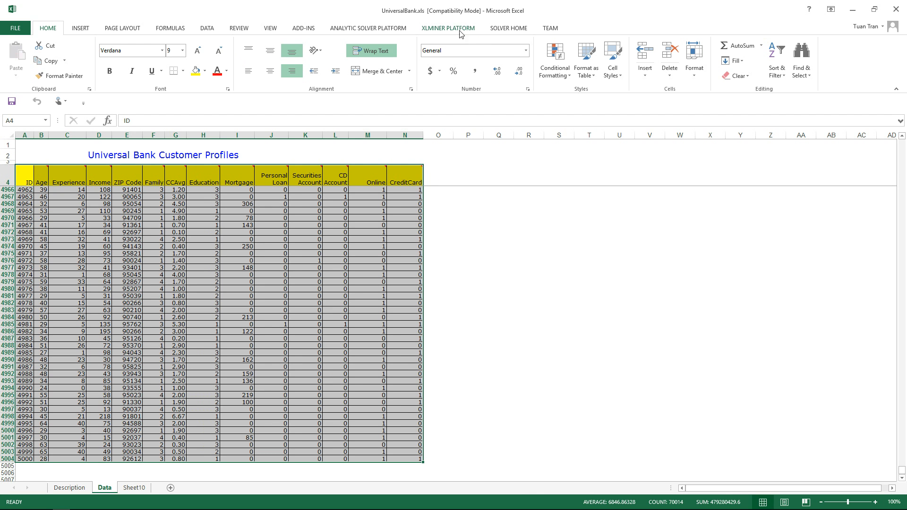
Step: Run XLMiner's Standard Partition with random 60% training and 40% validation rows
click(448, 28)
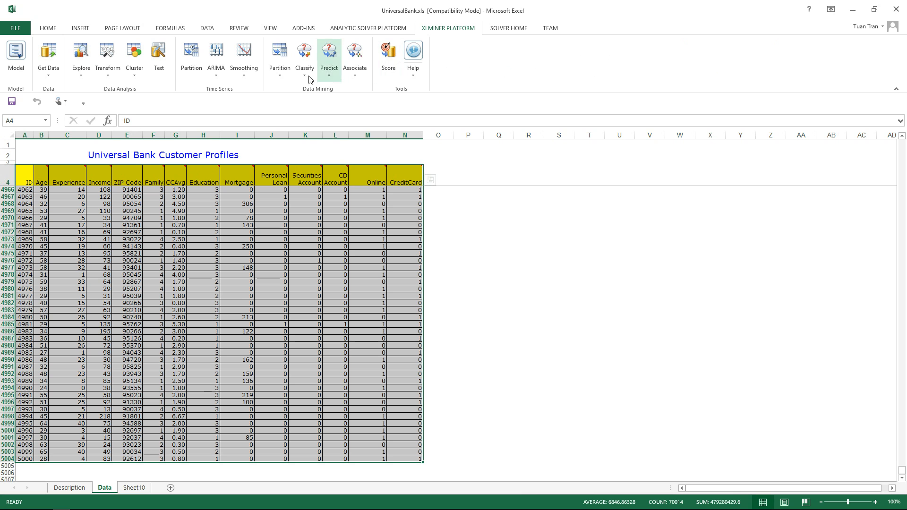
click(278, 56)
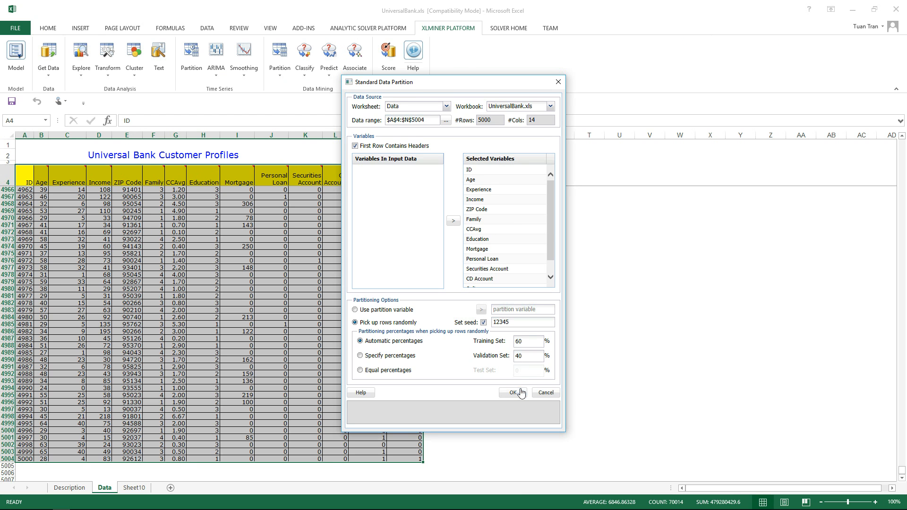
click(514, 392)
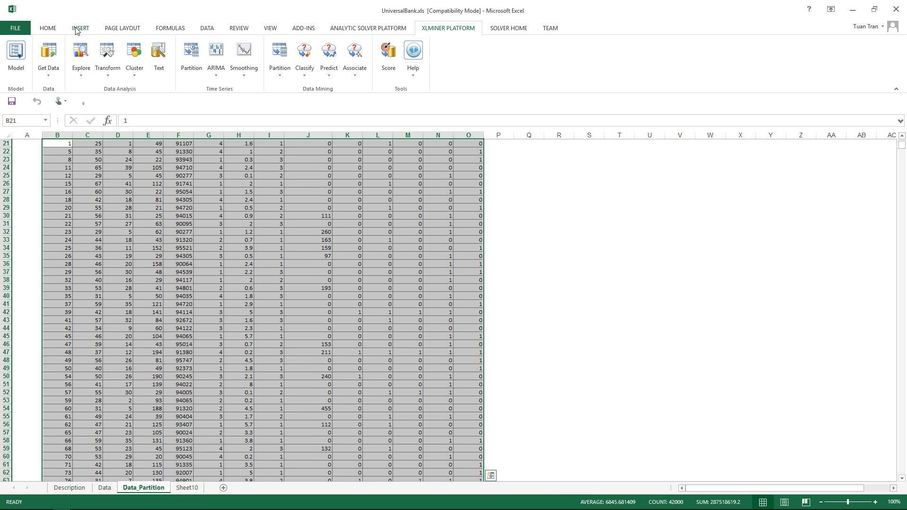
Step: Insert a PivotTable from the Data_Partition training range onto a new worksheet
click(80, 28)
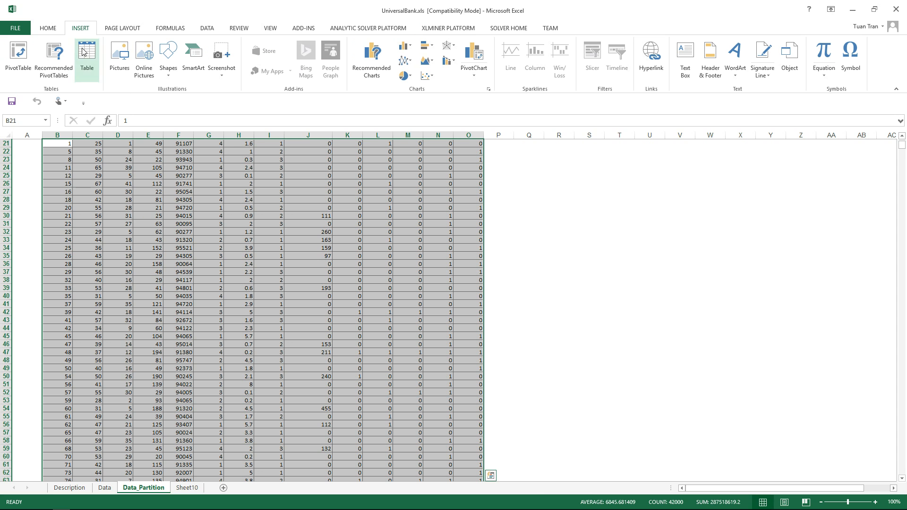
mouse_move(18, 55)
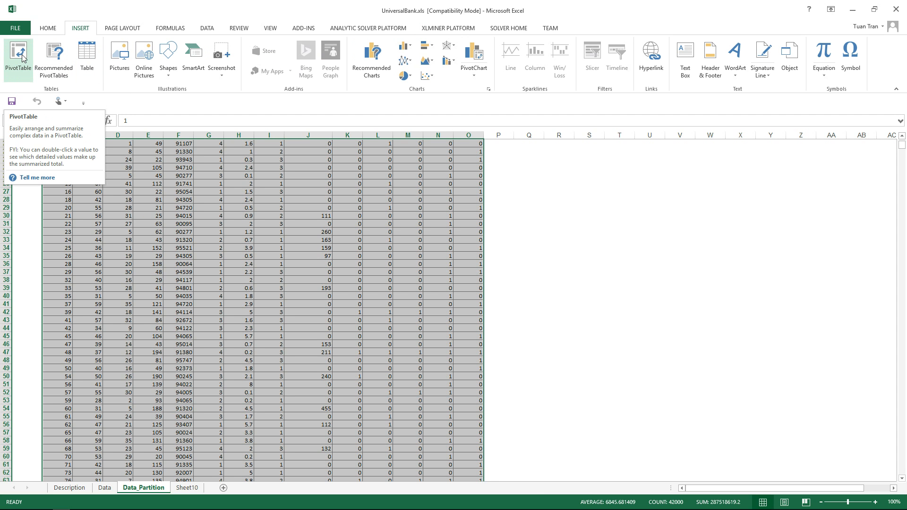
click(18, 57)
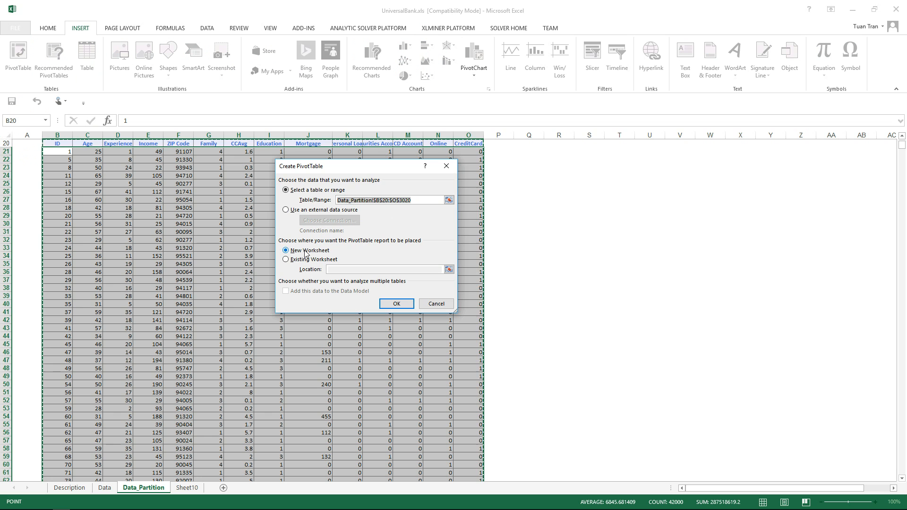
mouse_move(315, 260)
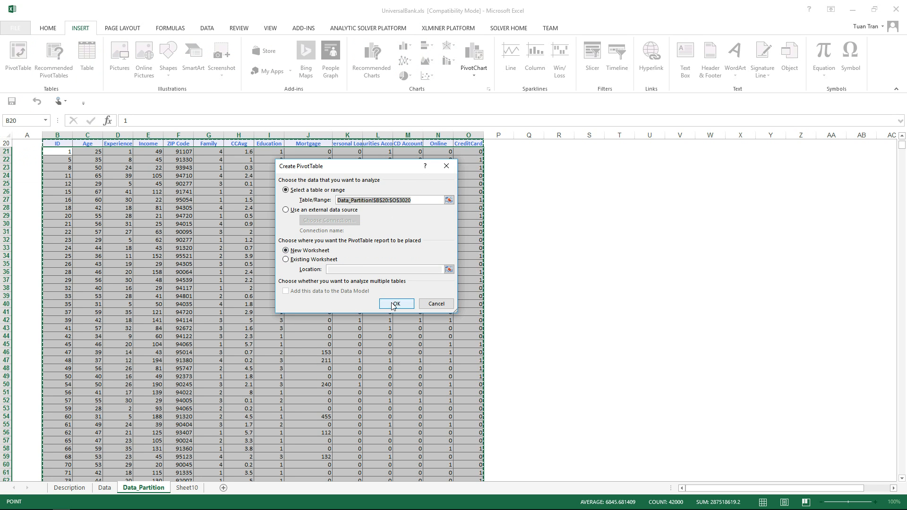
click(395, 303)
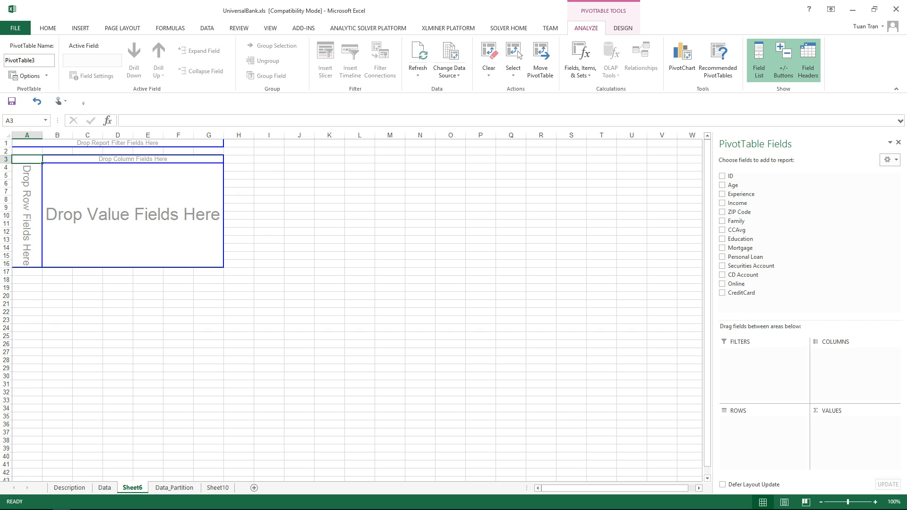
mouse_move(773, 349)
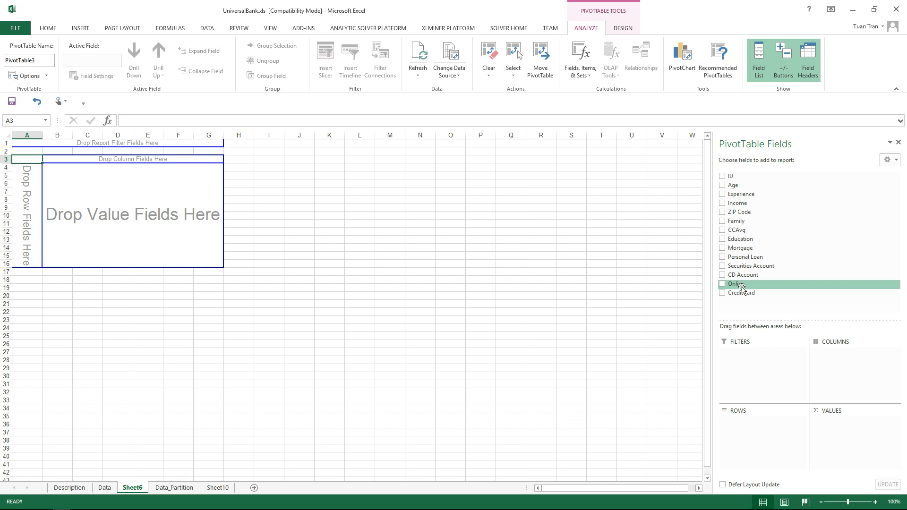
Step: Add Online as the pivot's column field and CreditCard as a row field
click(722, 283)
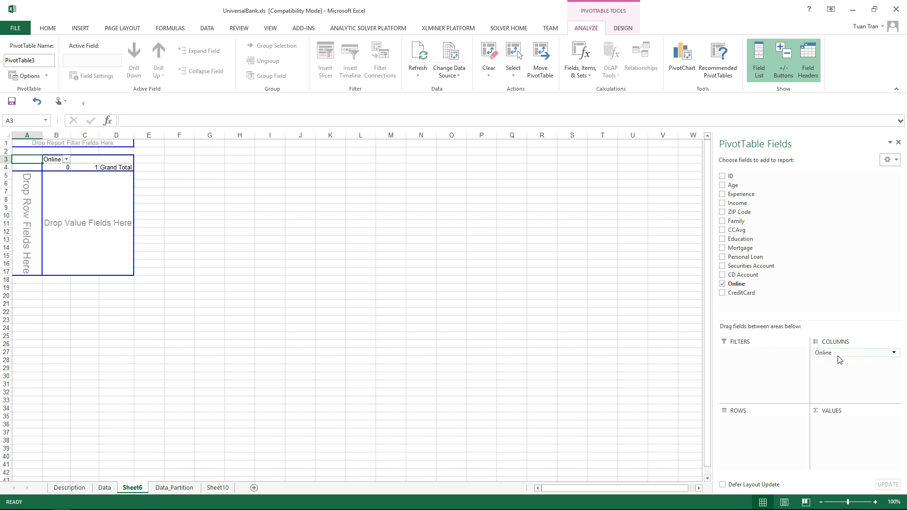
mouse_move(743, 275)
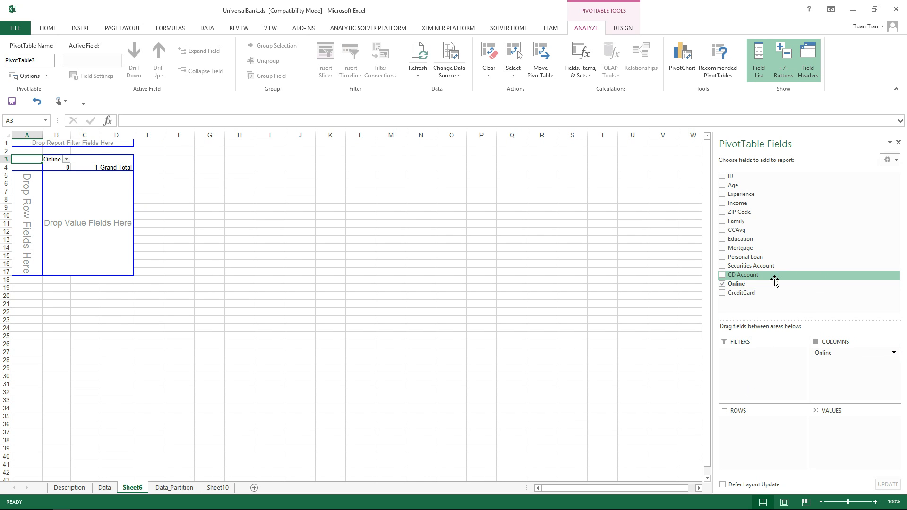
click(722, 293)
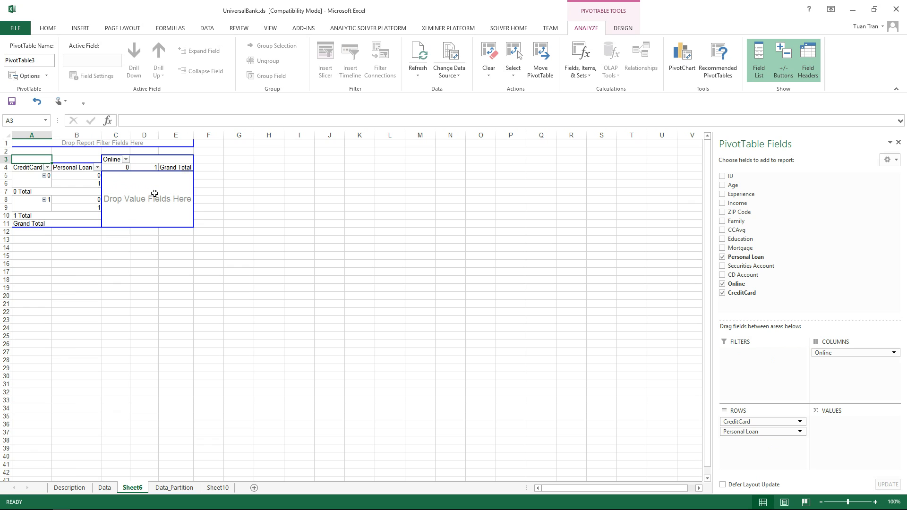
mouse_move(620, 381)
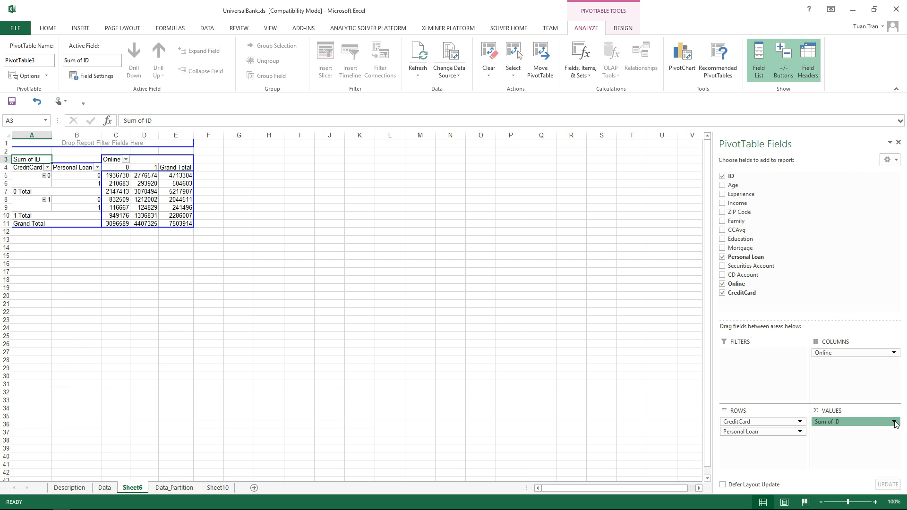
Step: Change the ID value field's summary from Sum to Count
click(894, 421)
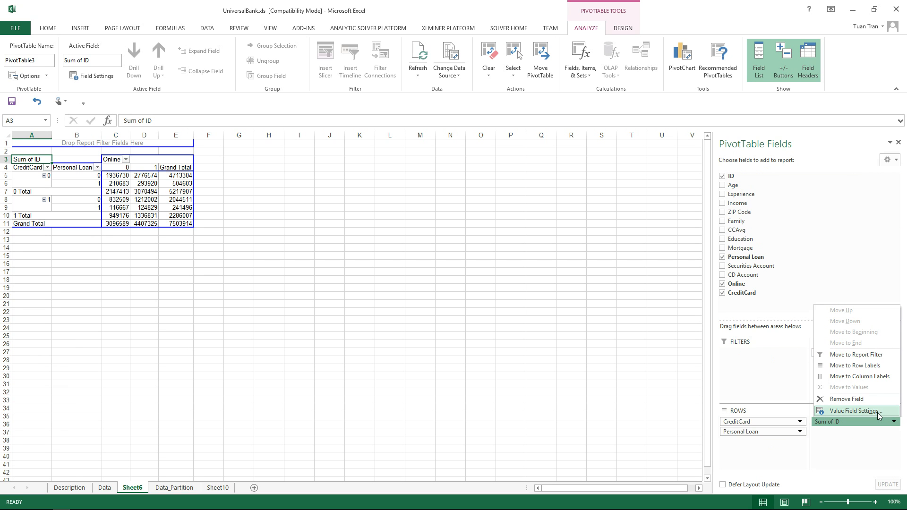
click(853, 410)
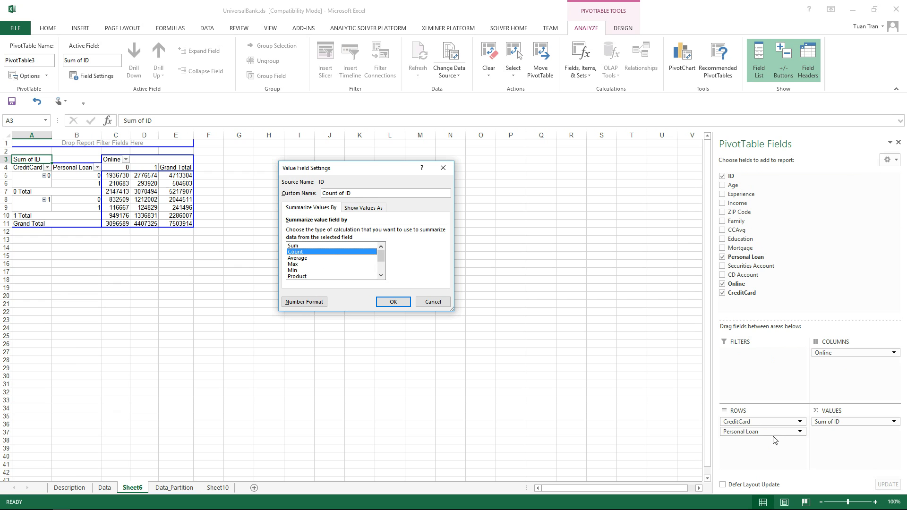
mouse_move(747, 438)
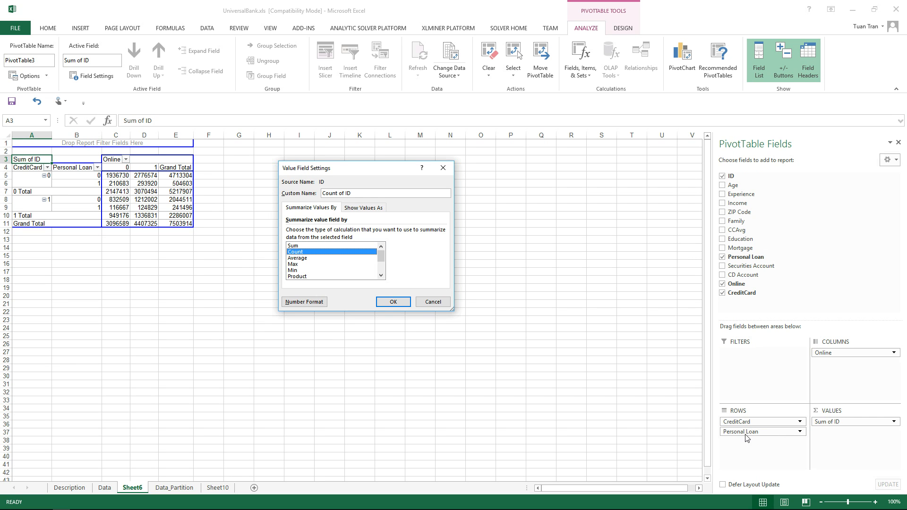
click(393, 302)
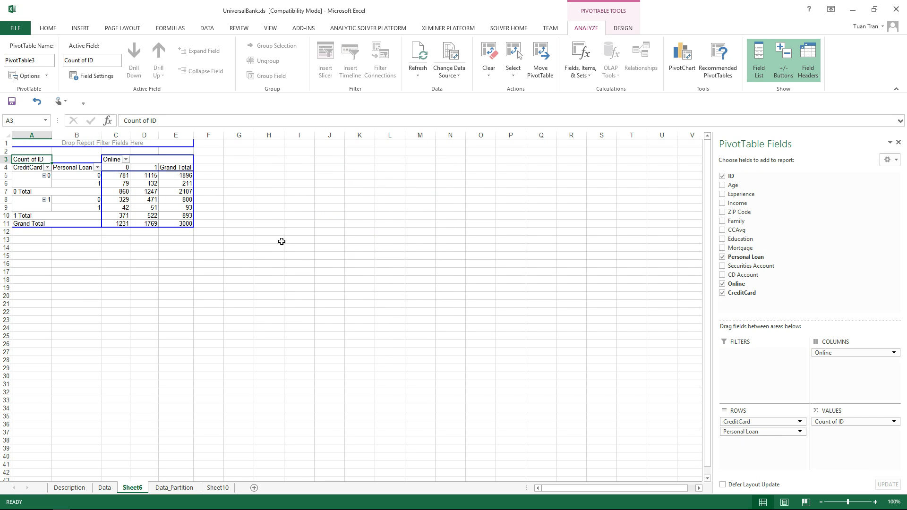
click(29, 159)
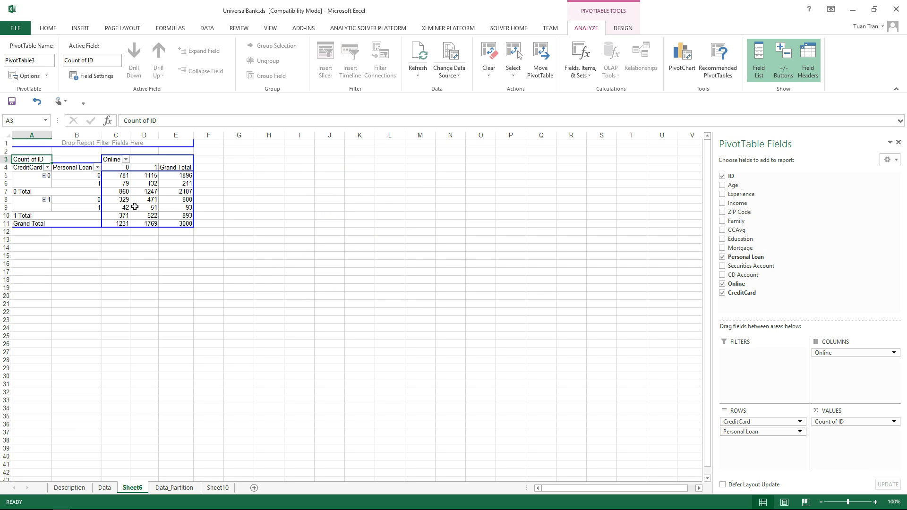
mouse_move(145, 207)
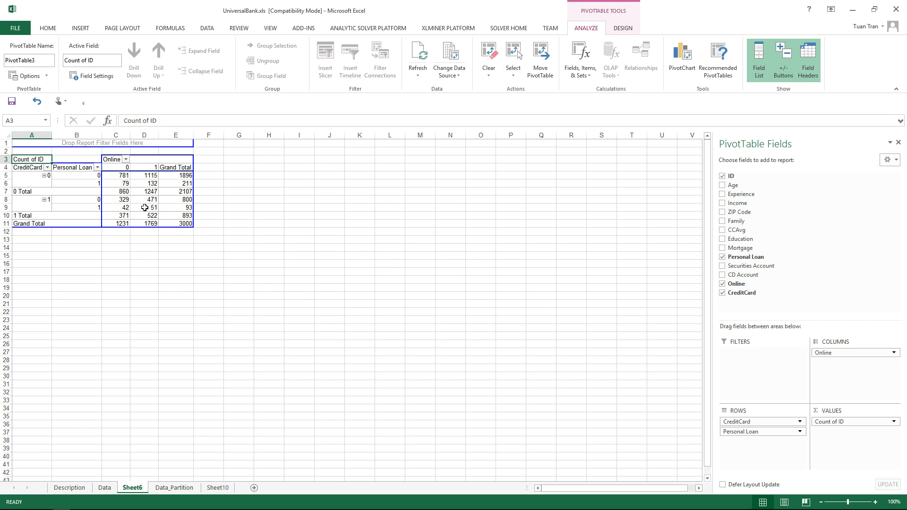
drag(144, 207, 144, 216)
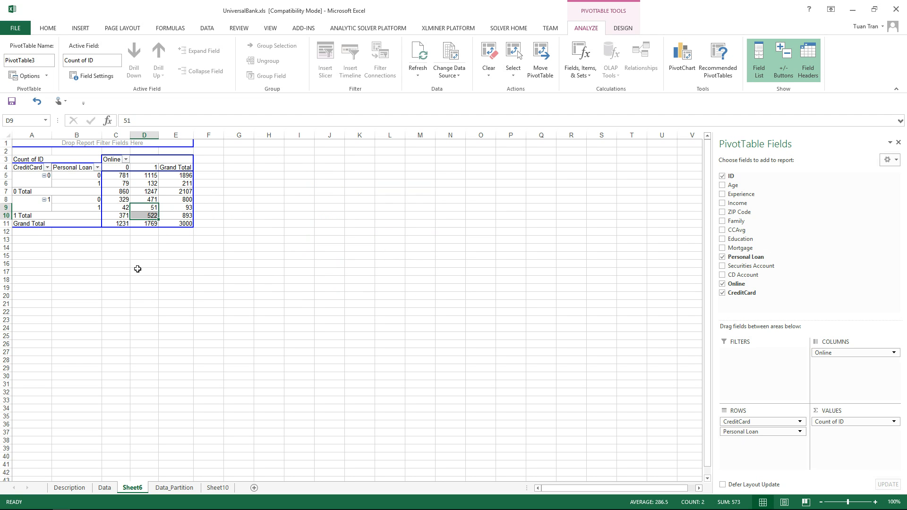
click(144, 239)
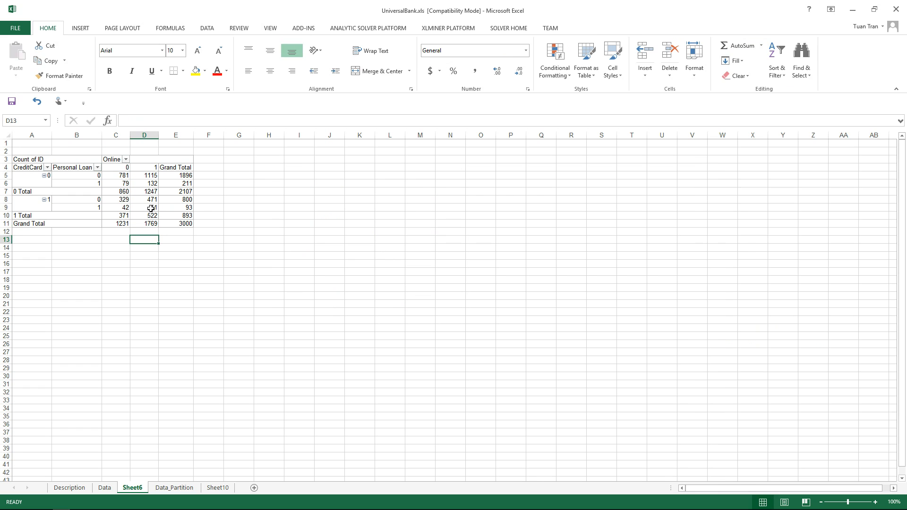
click(144, 215)
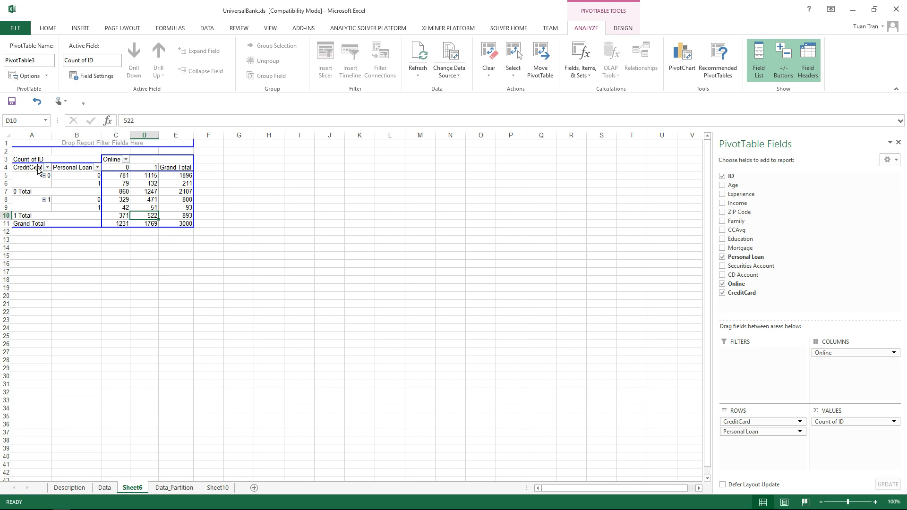
mouse_move(48, 200)
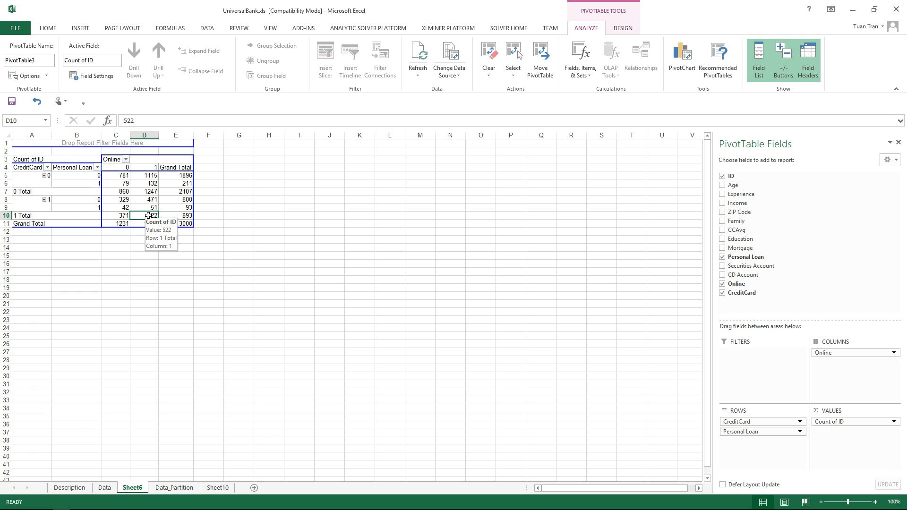
click(144, 207)
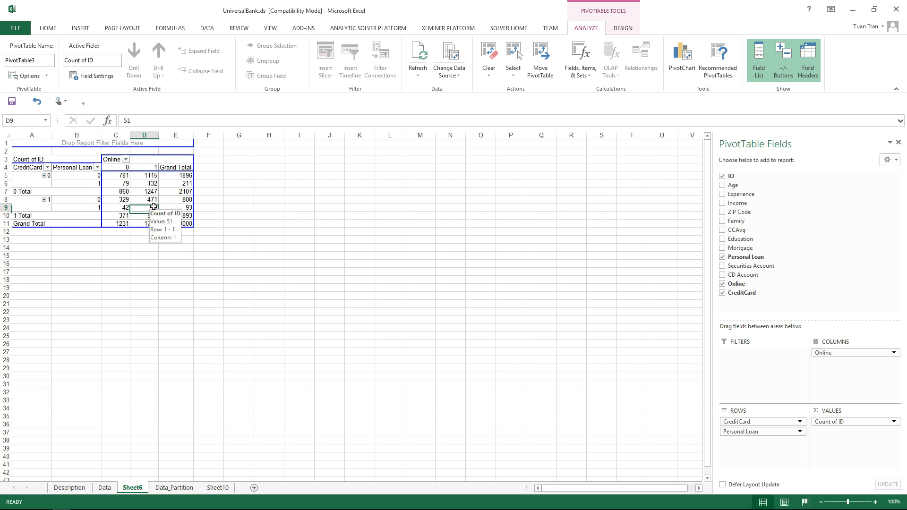
click(75, 207)
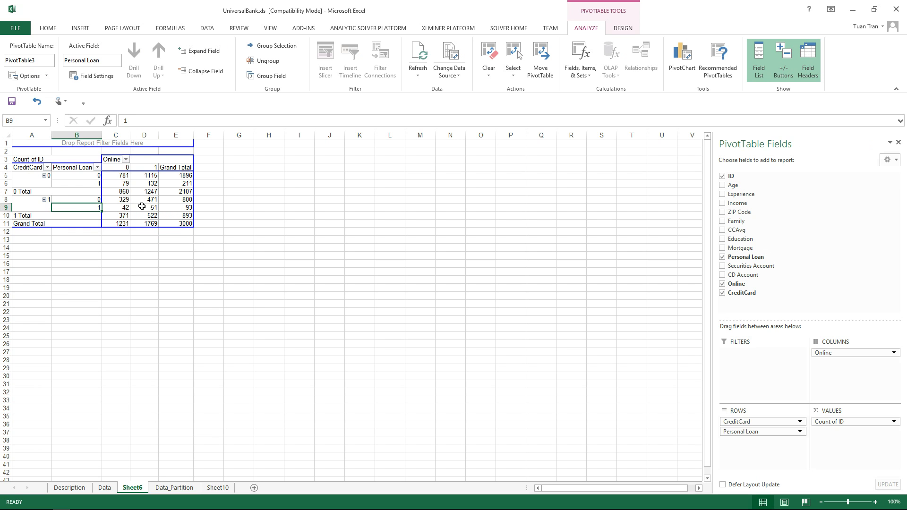
click(144, 199)
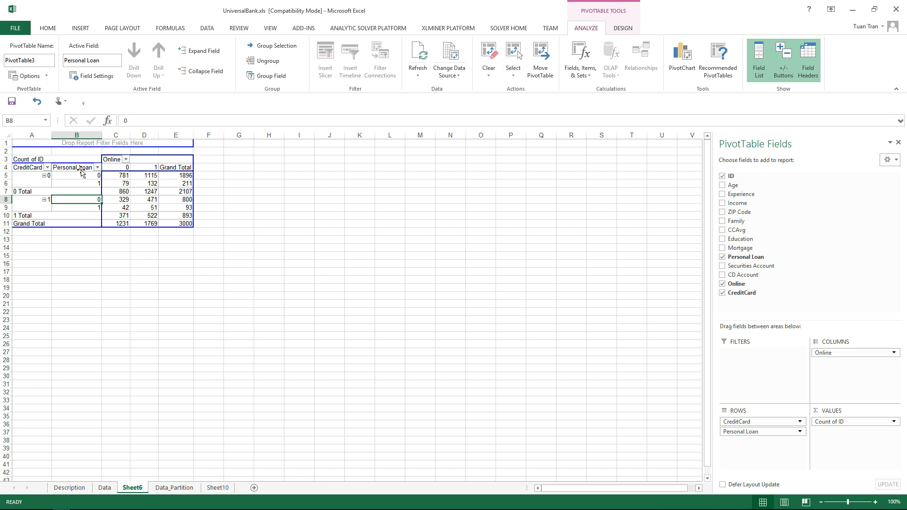
click(75, 207)
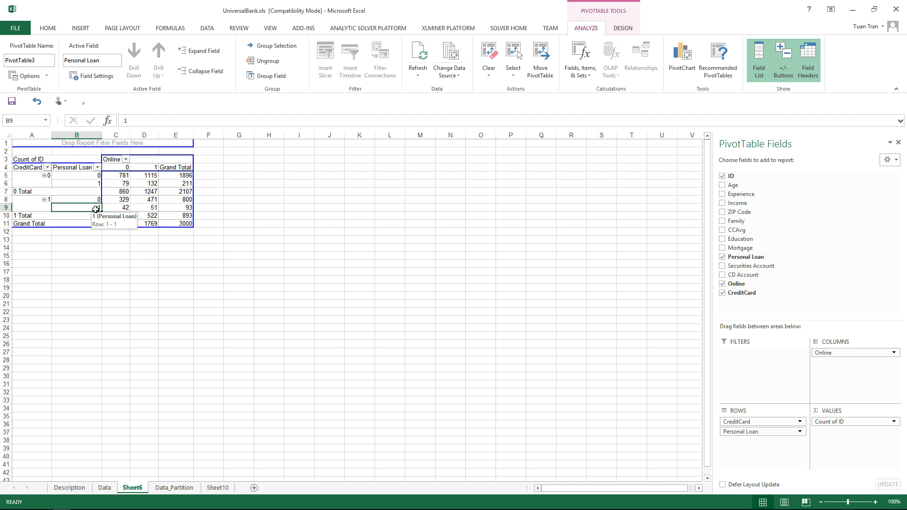
click(144, 207)
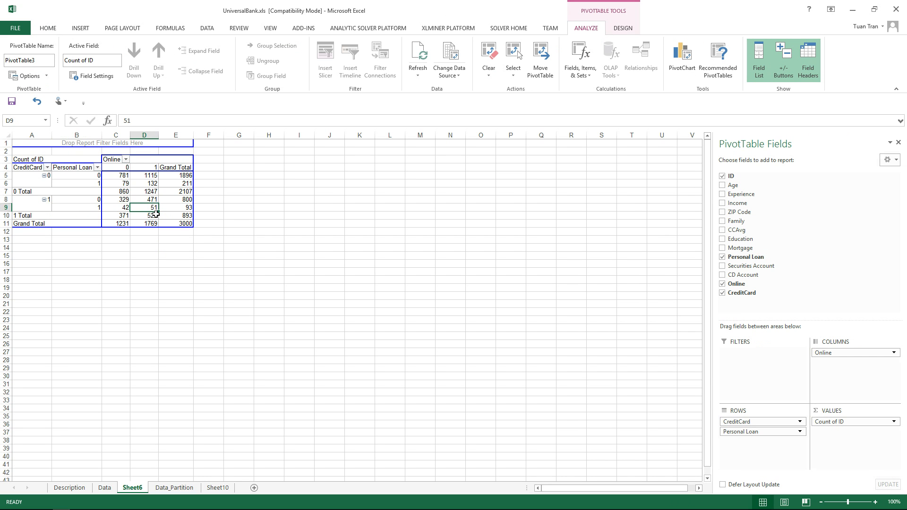
click(143, 216)
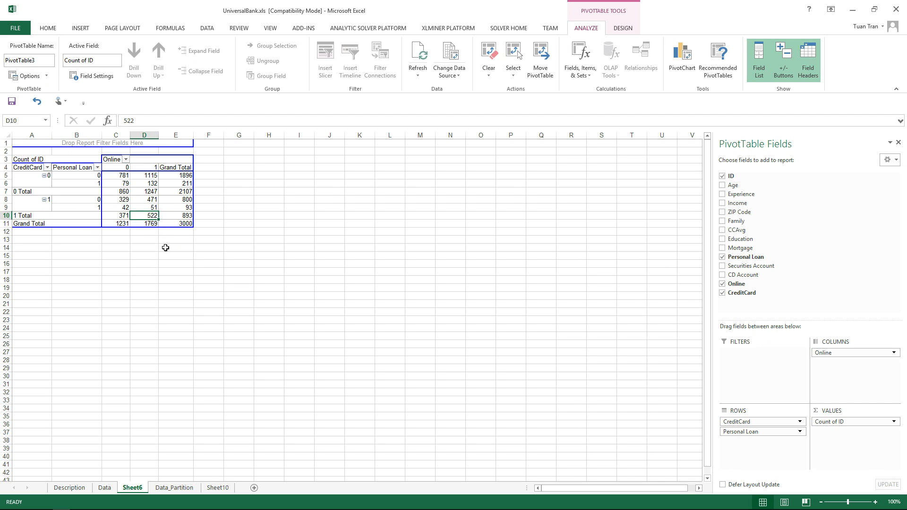
mouse_move(167, 248)
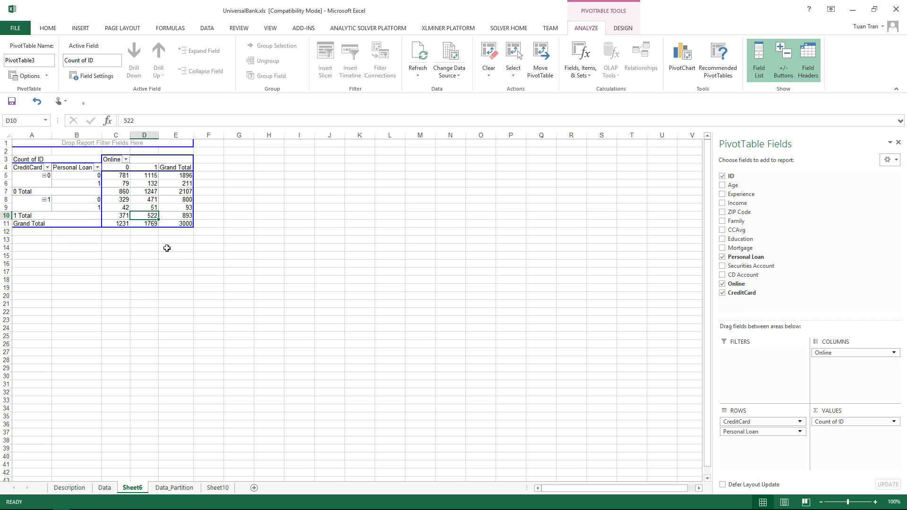
mouse_move(170, 244)
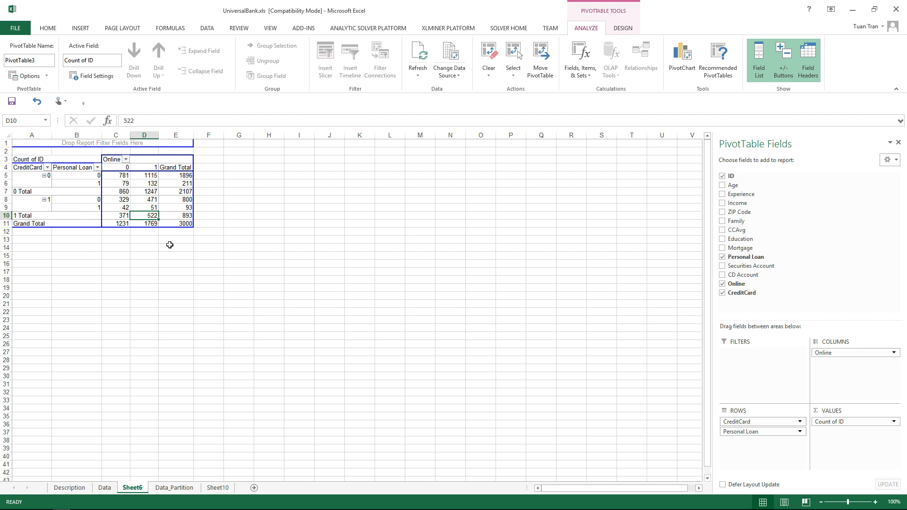
mouse_move(122, 250)
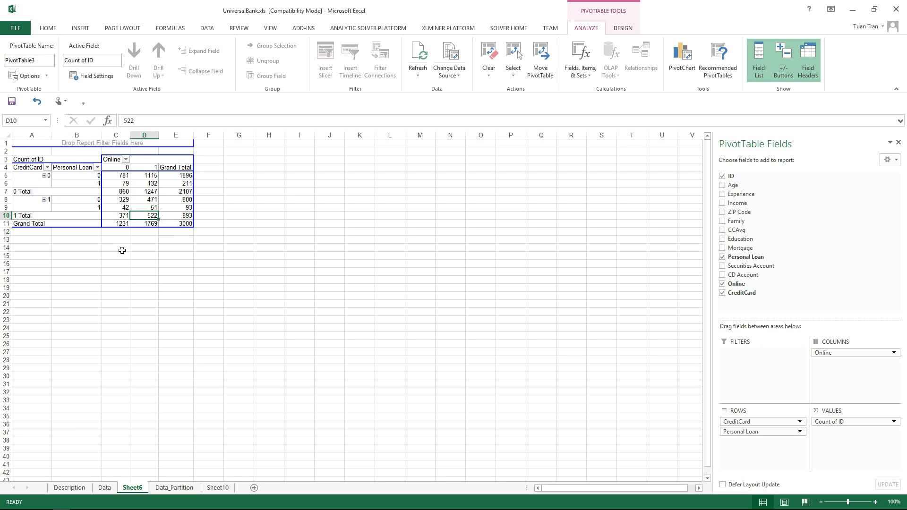
mouse_move(187, 296)
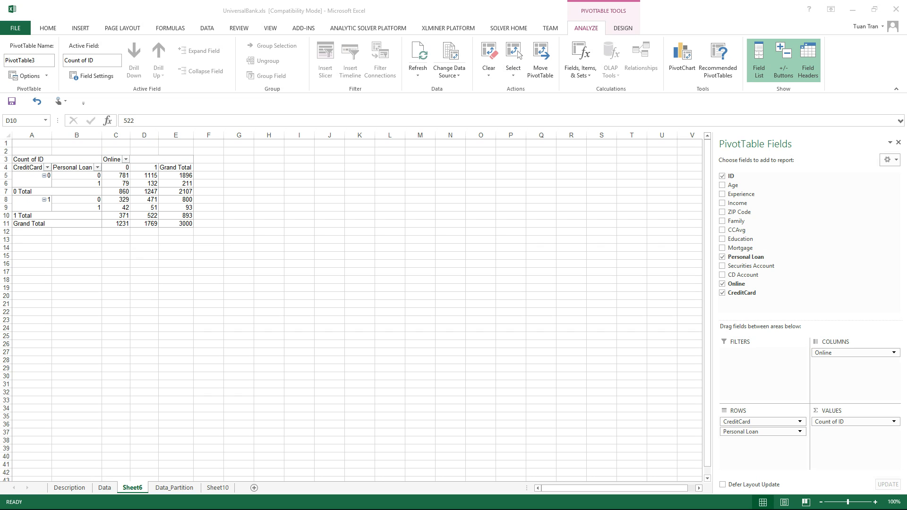
mouse_move(106, 165)
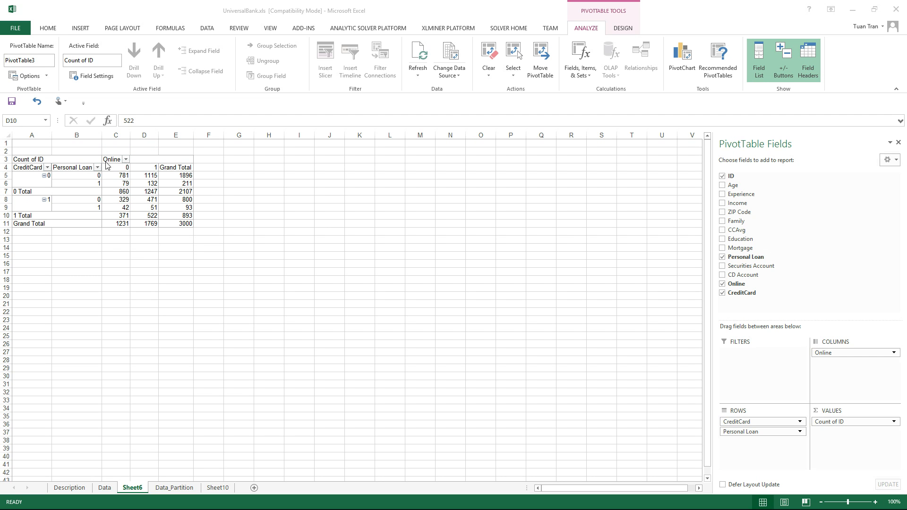
mouse_move(72, 171)
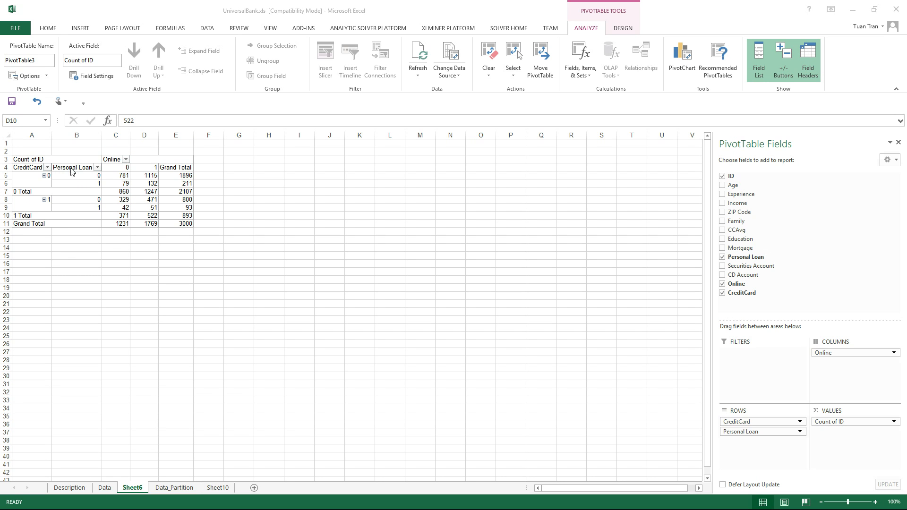